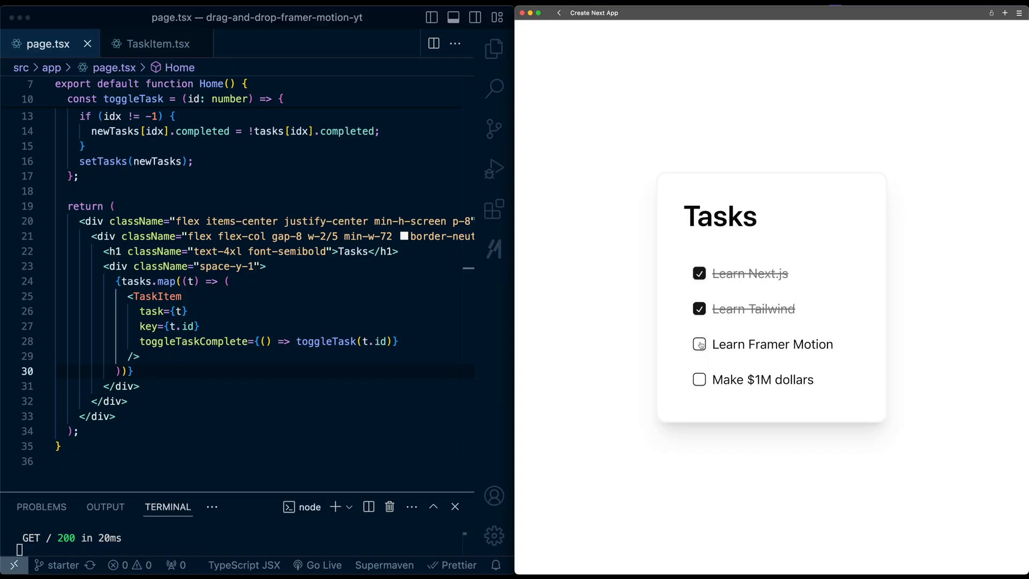
Check off Learn Framer Motion in the app, then review TaskItem.tsx and page.tsx
left_click(698, 344)
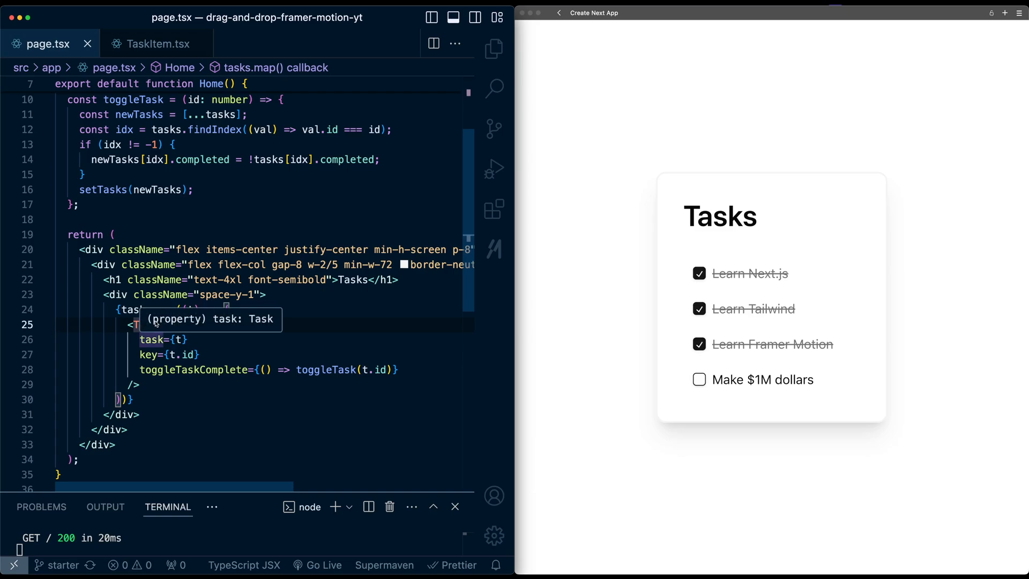
left_click(151, 43)
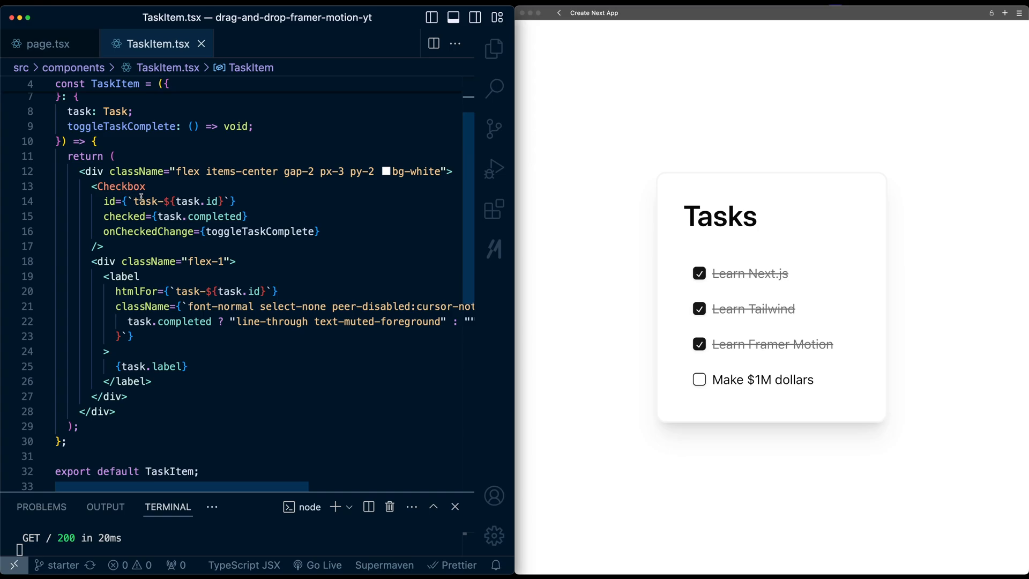
mouse_move(230, 339)
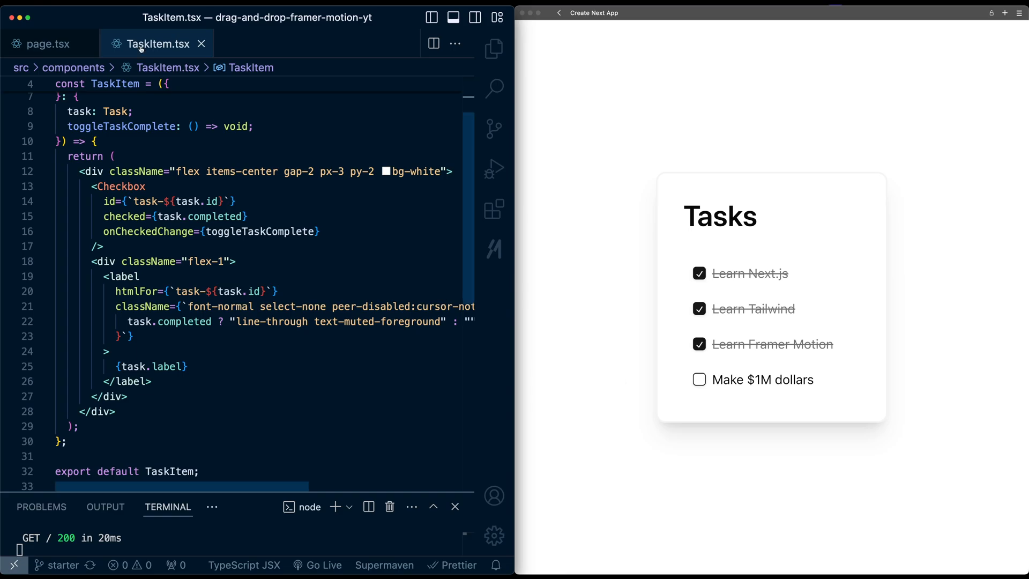
left_click(50, 44)
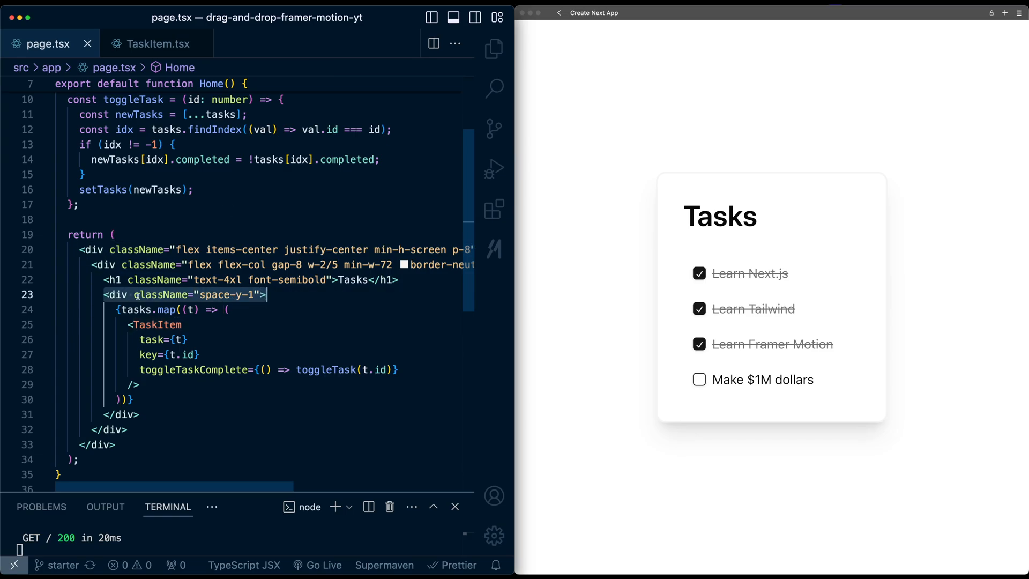
Replace the space-y-1 div with Reorder.Group using values={tasks} and onReorder={setTasks}
type("Reorder.Group")
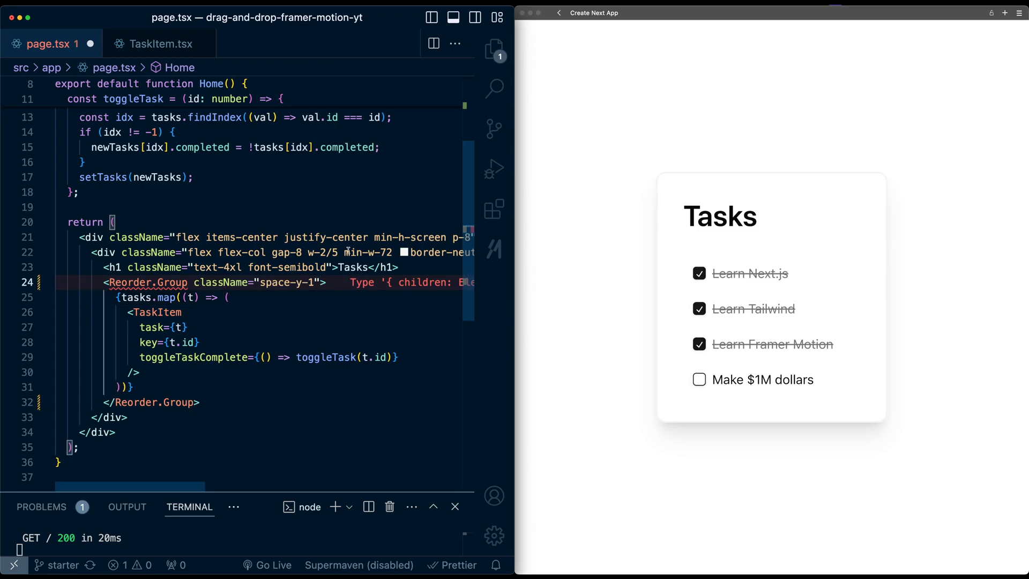
type("values=")
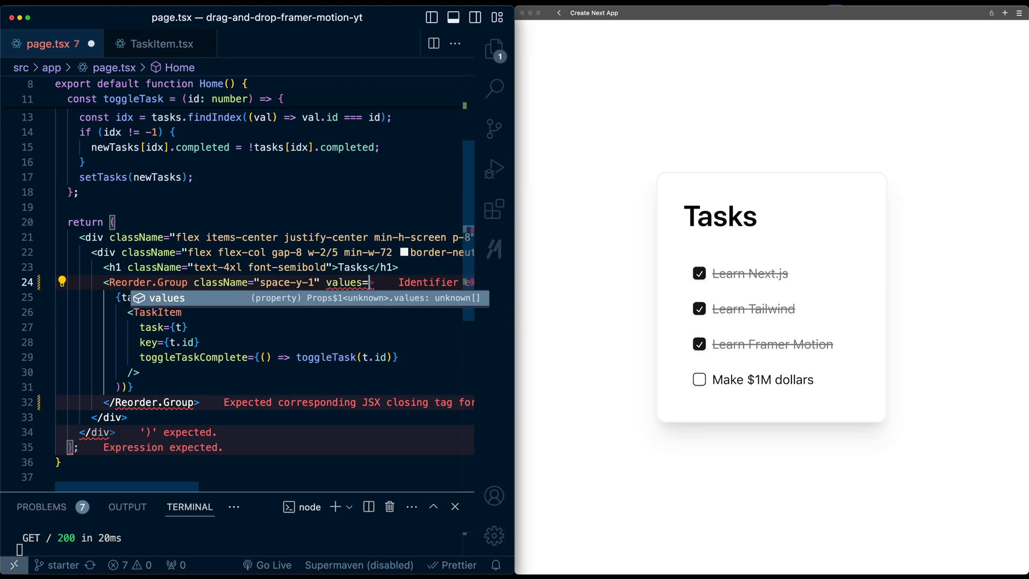
type("tasks} onReorder=")
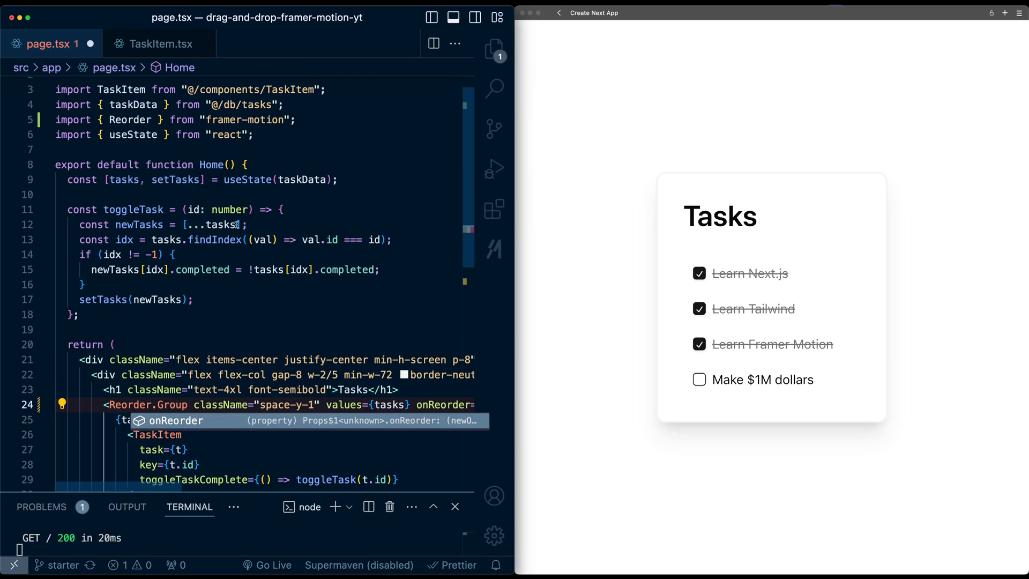
type("setTa")
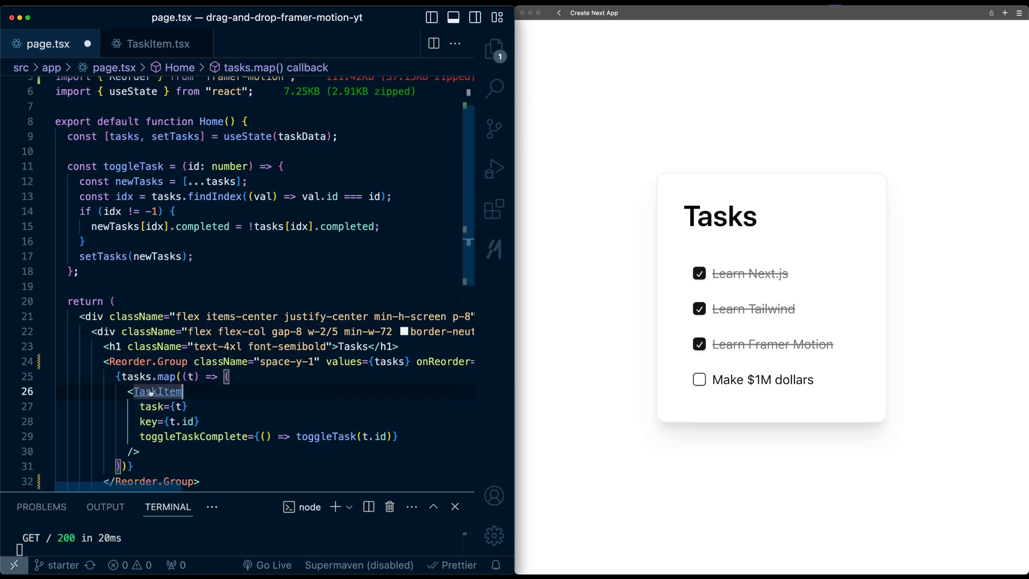
Change TaskItem's outer div to Reorder.Item with value={task}, save, and return to the browser
left_click(155, 43)
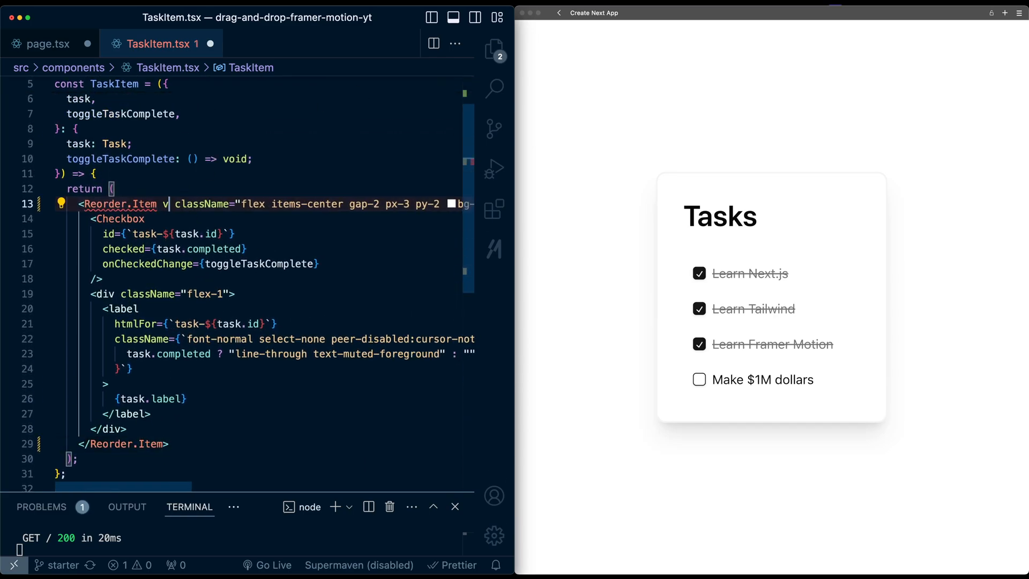
type("value={")
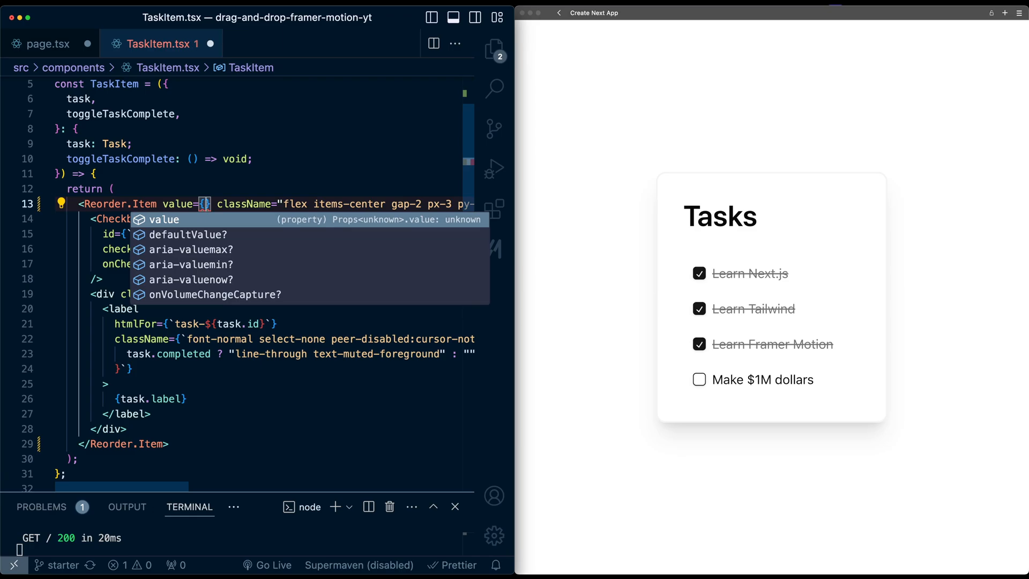
left_click(43, 43)
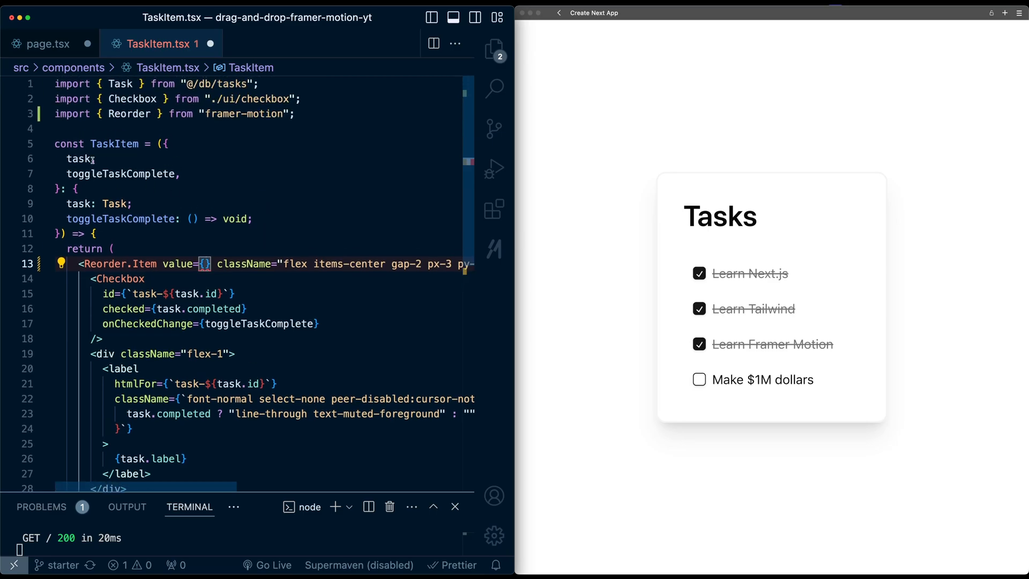
type("task")
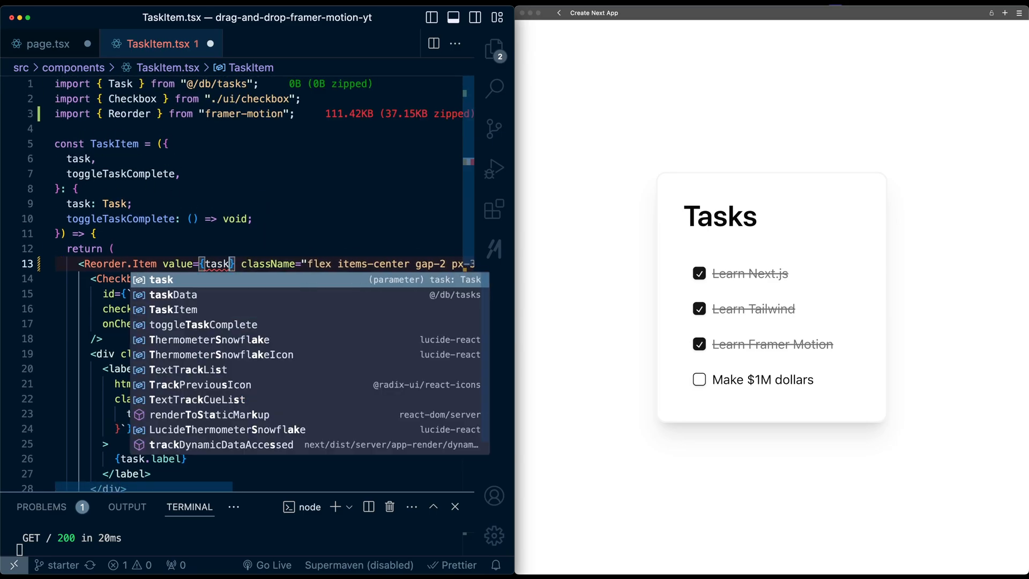
left_click(698, 344)
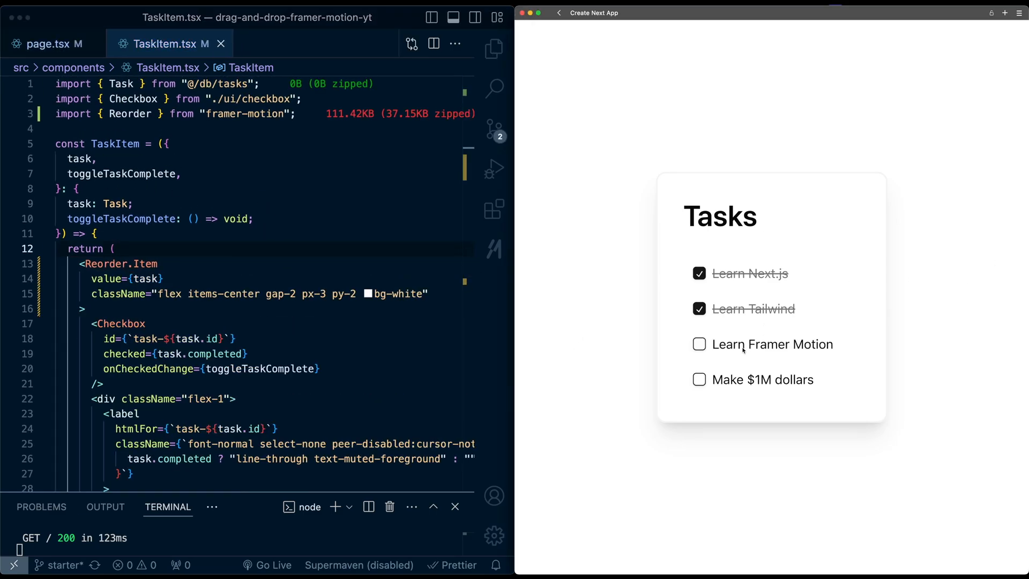
Drag Learn Framer Motion around the list and toggle checkboxes, leaving the first three checked
left_click_drag(772, 344, 773, 262)
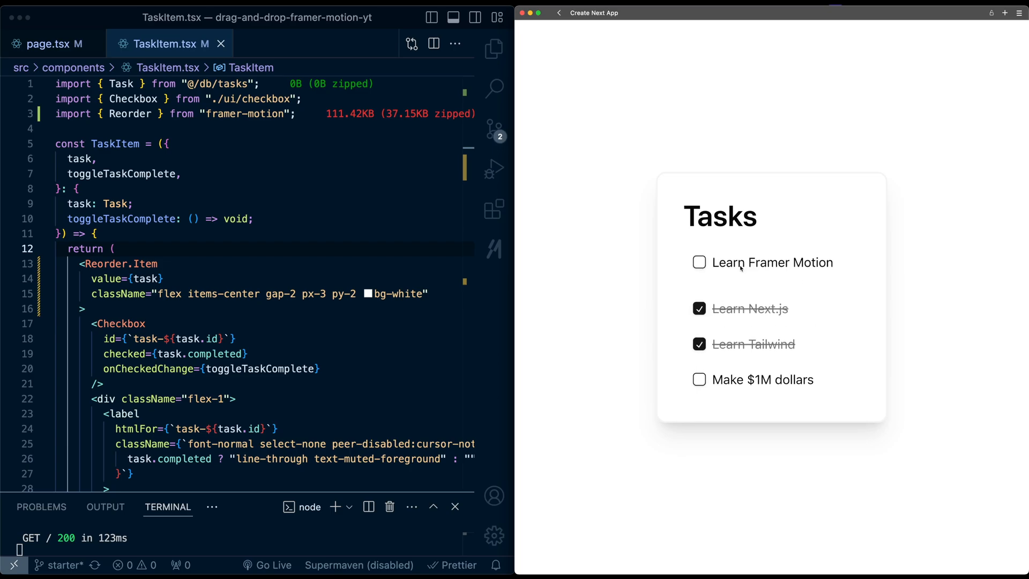
left_click(698, 262)
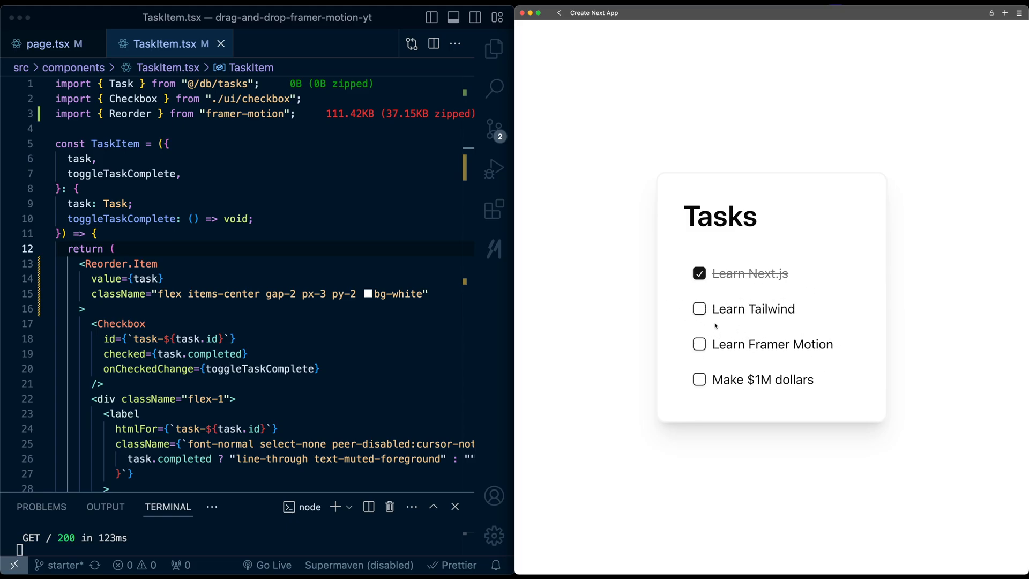
mouse_move(653, 354)
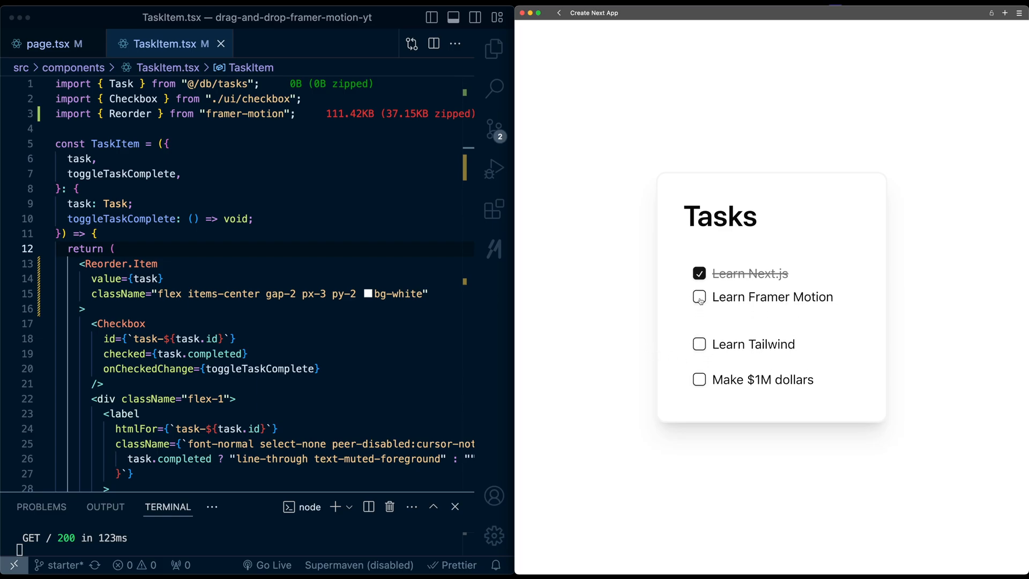
left_click(699, 296)
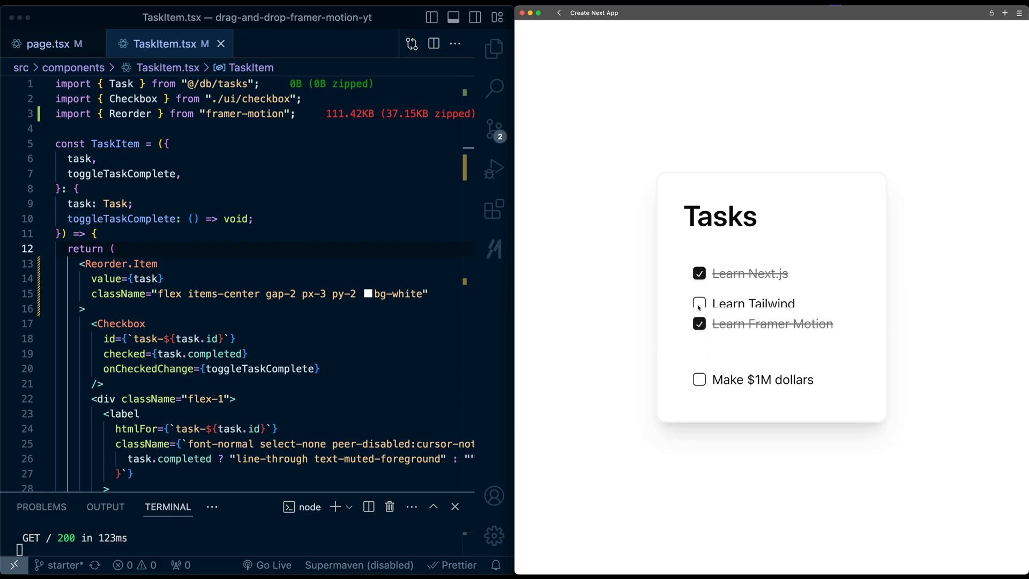
left_click(698, 302)
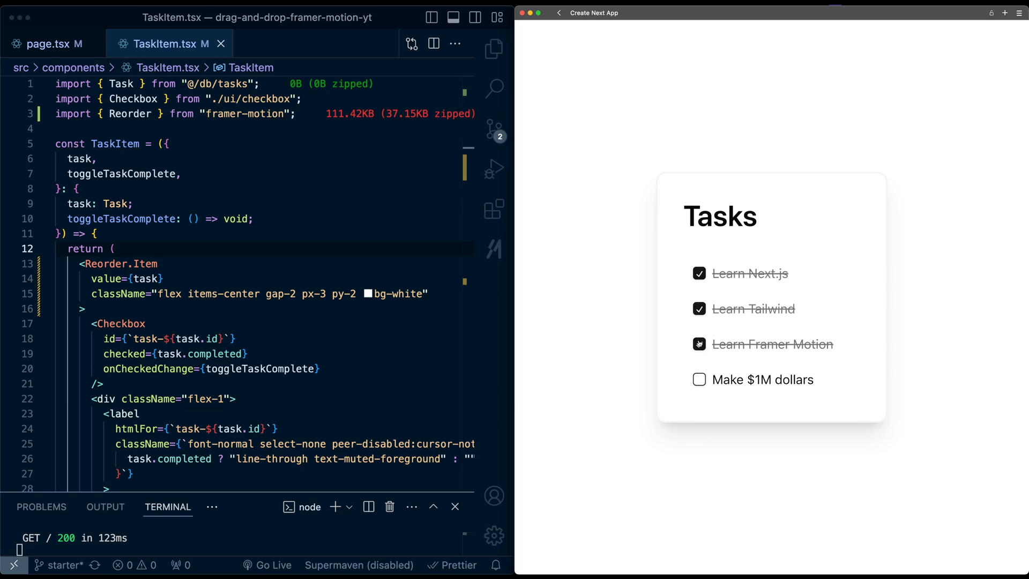
left_click(698, 344)
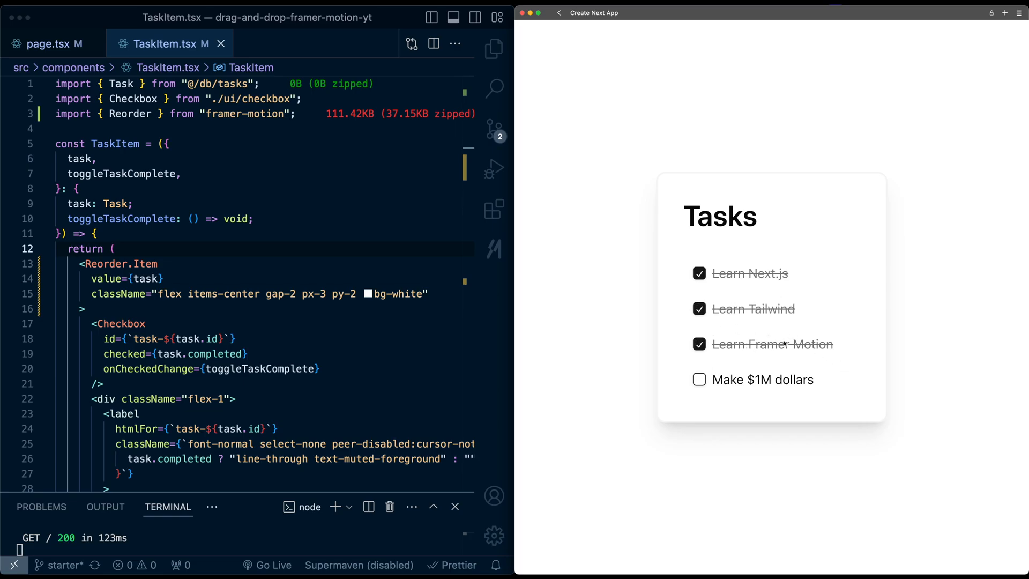
mouse_move(741, 332)
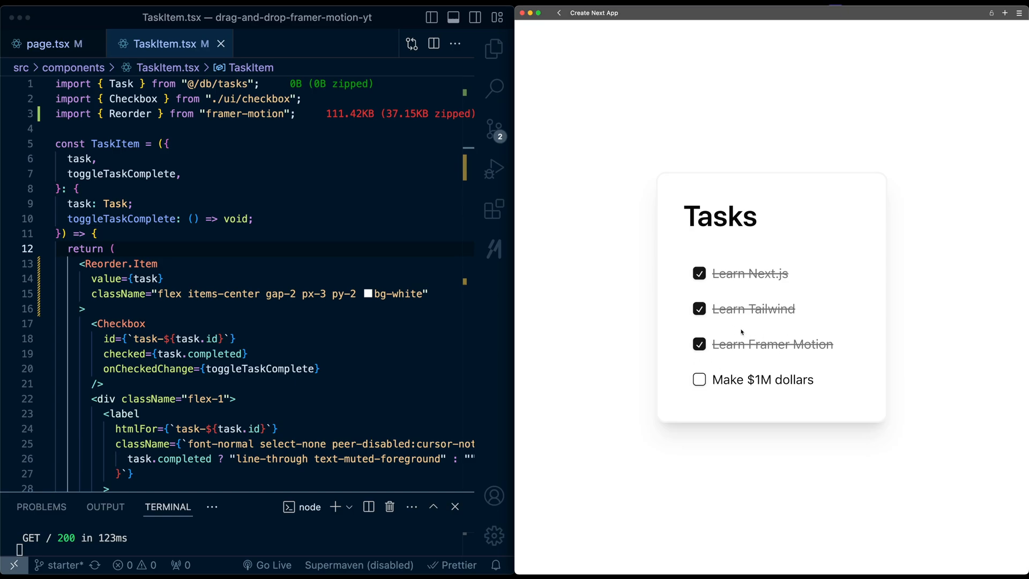
mouse_move(742, 332)
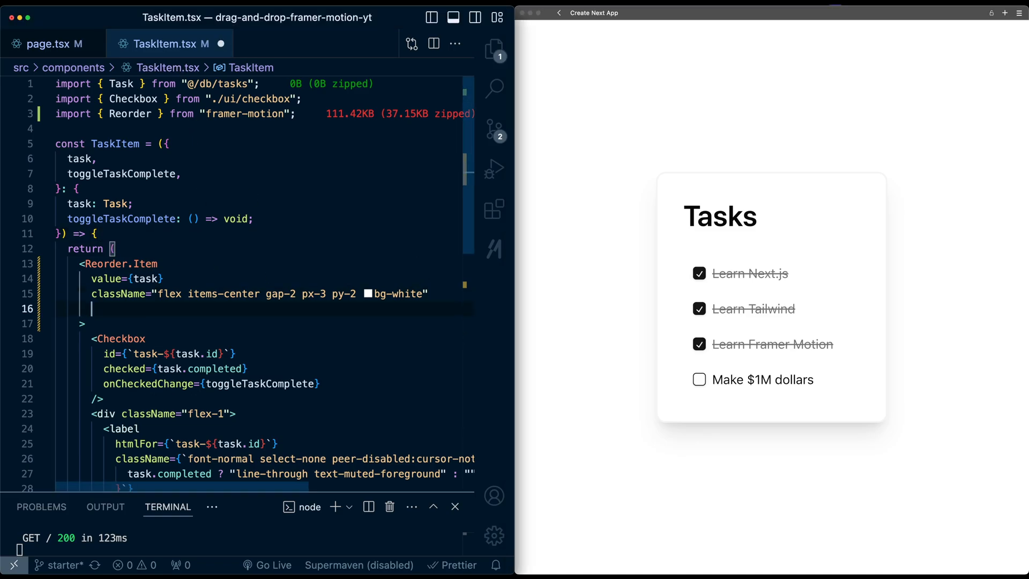
Set dragListener={false} and dragControls={controls} on Reorder.Item, and start drags from the text's onPointerDown
type("dragListener={")
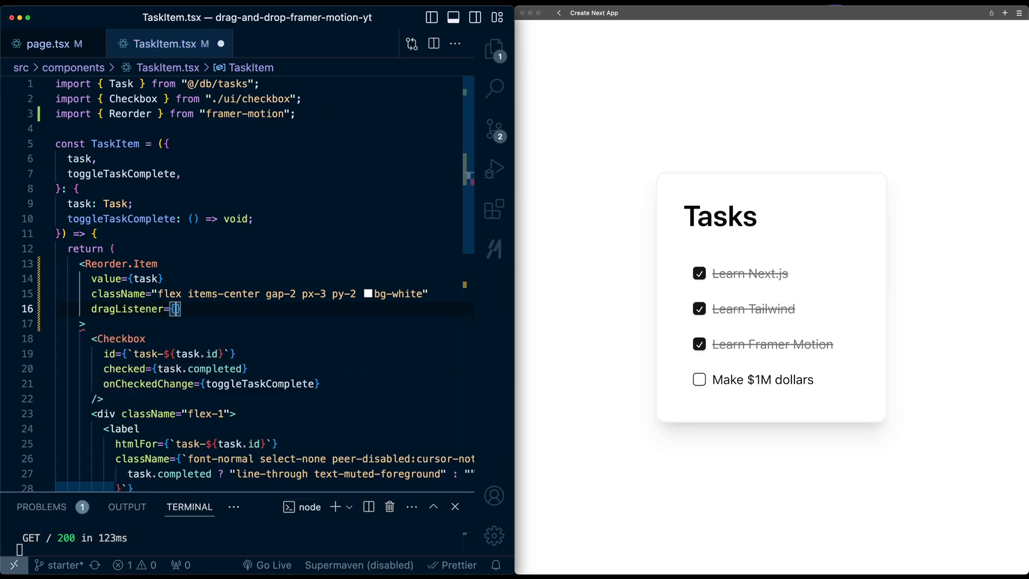
type("false")
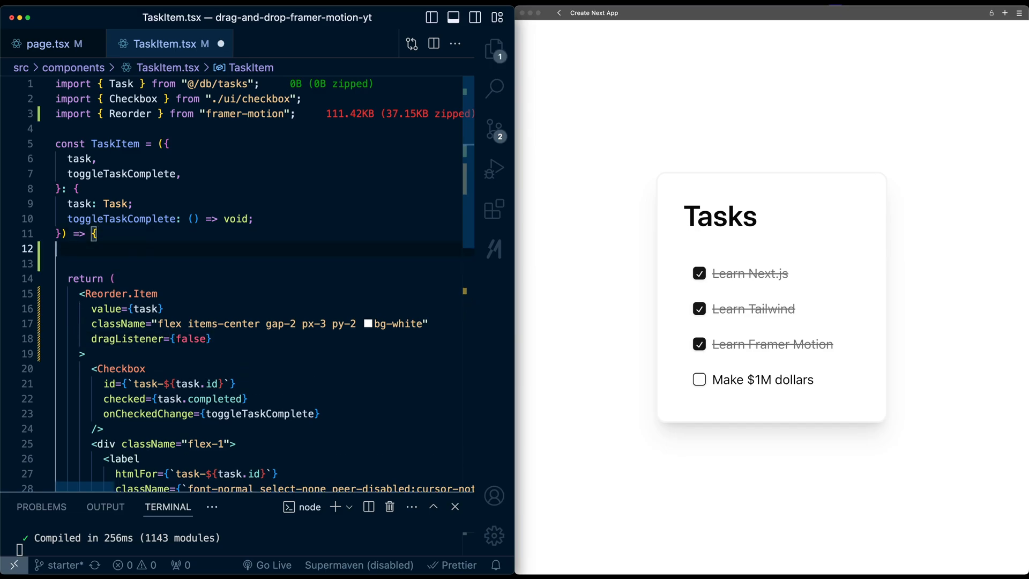
type("const controls = useDragControls")
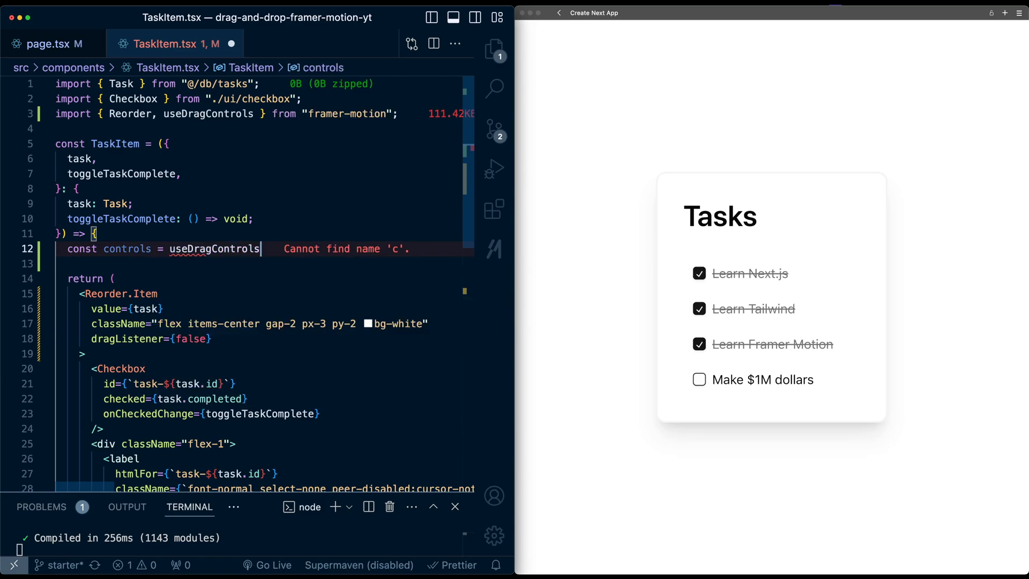
type("()")
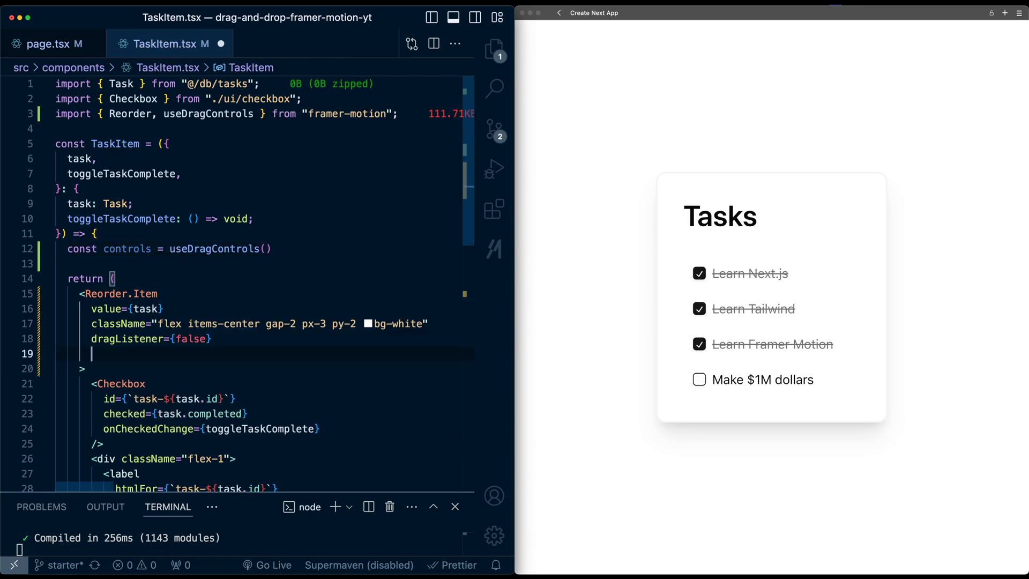
type("dragCon")
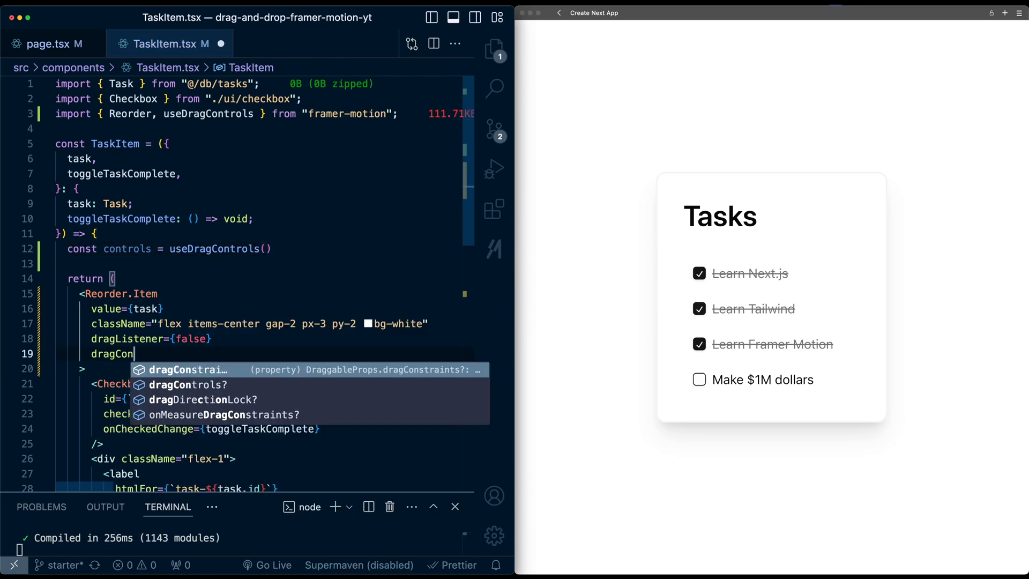
type("trols={controls")
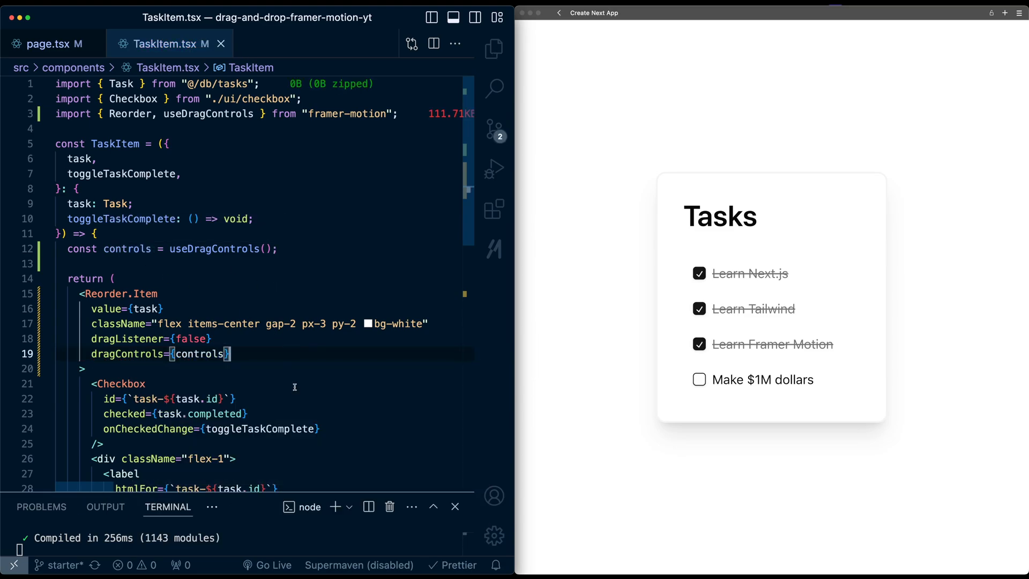
scroll("down", 3)
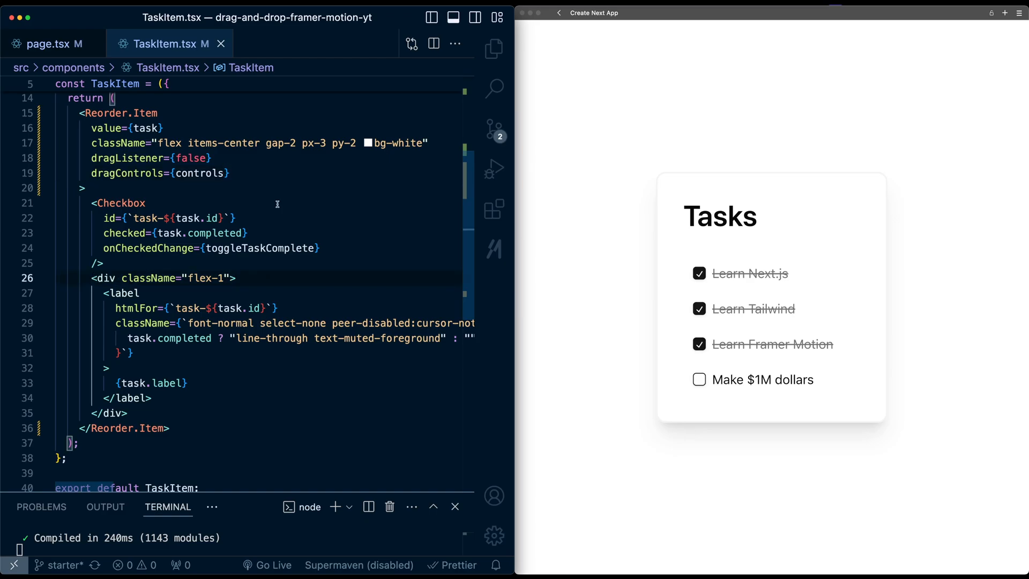
type("onPointerDown={(e) =")
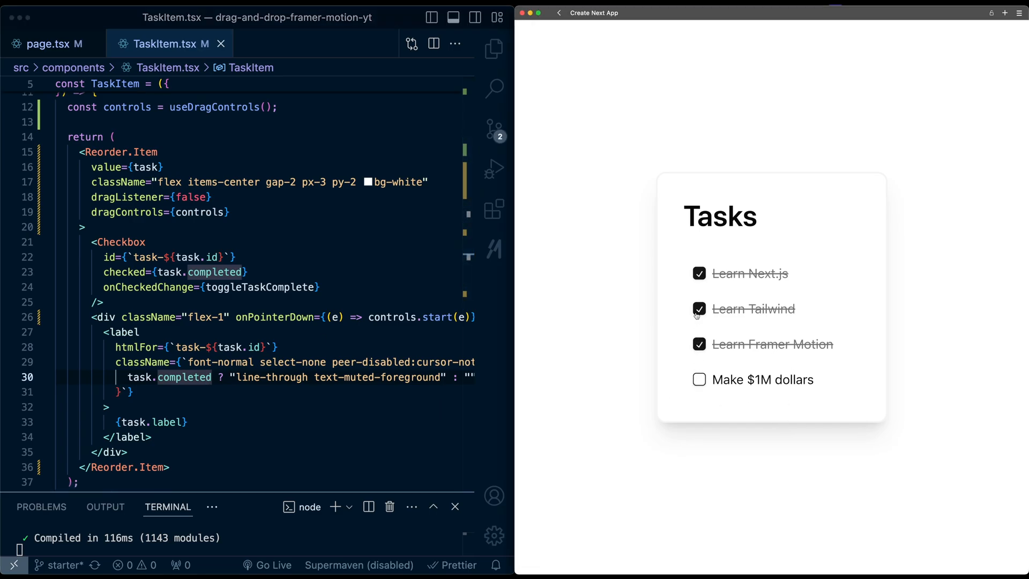
mouse_move(732, 386)
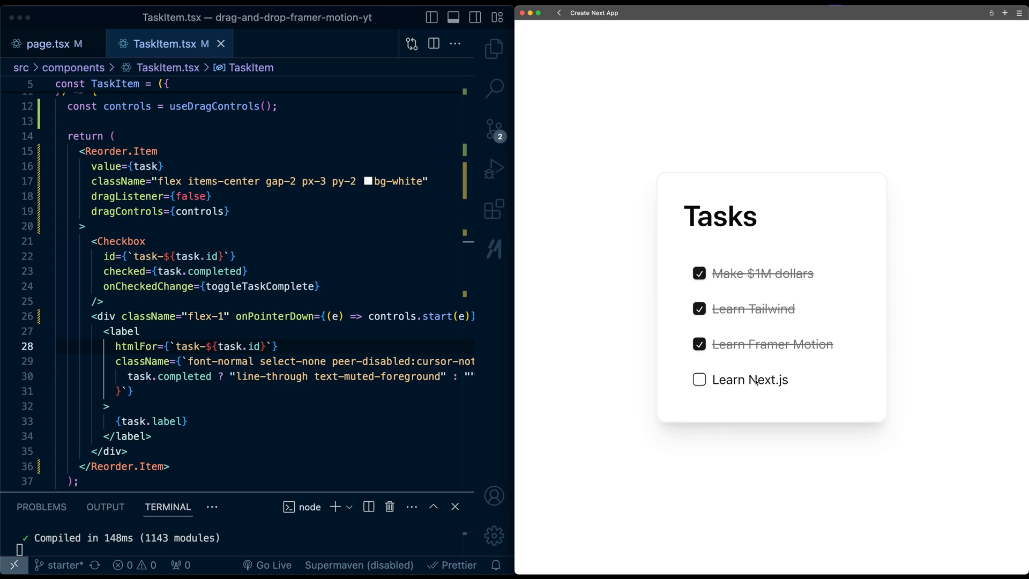
Comment out the label's htmlFor and confirm clicking task text no longer toggles completion
double_click(134, 346)
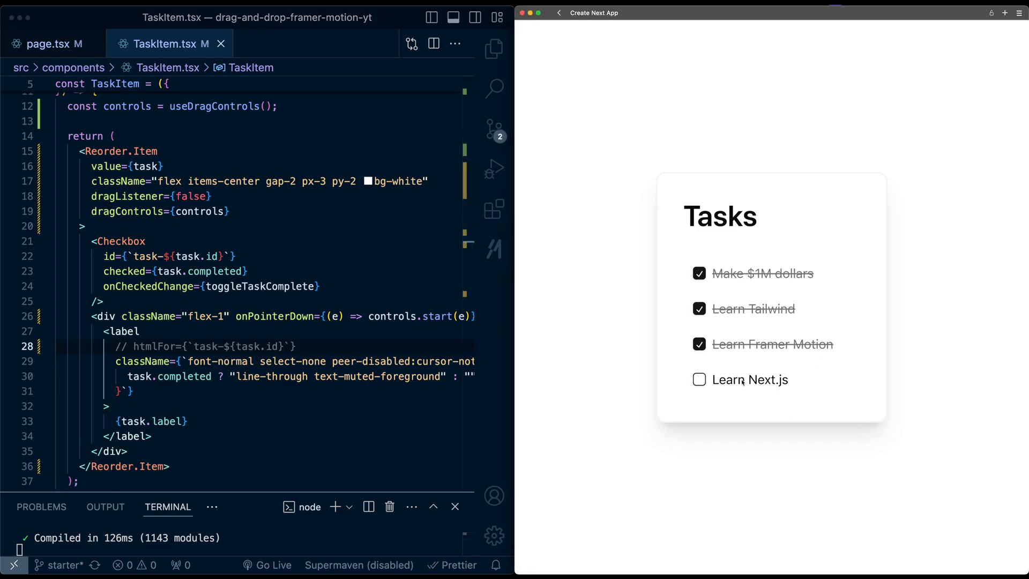
left_click(698, 379)
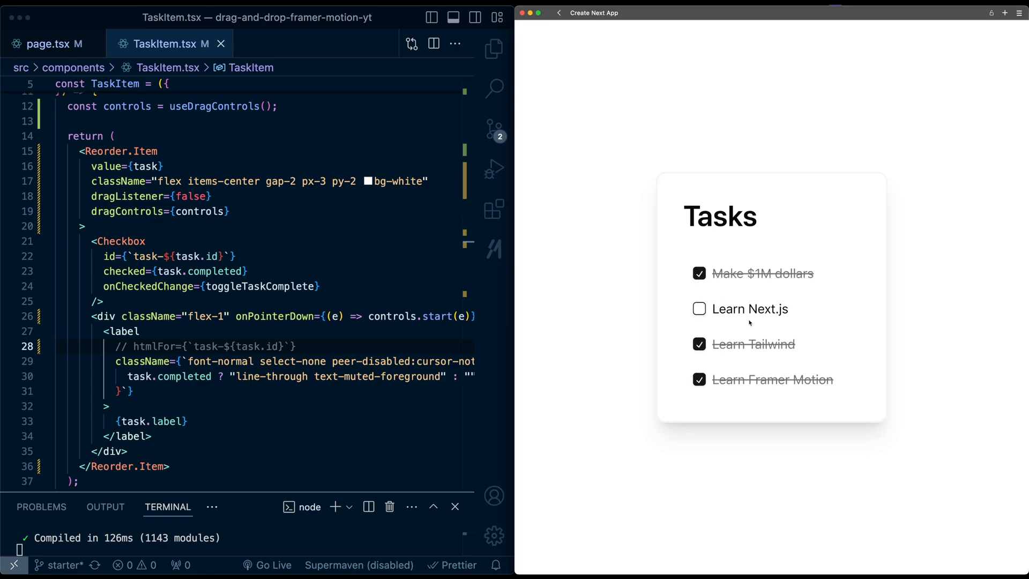
mouse_move(804, 316)
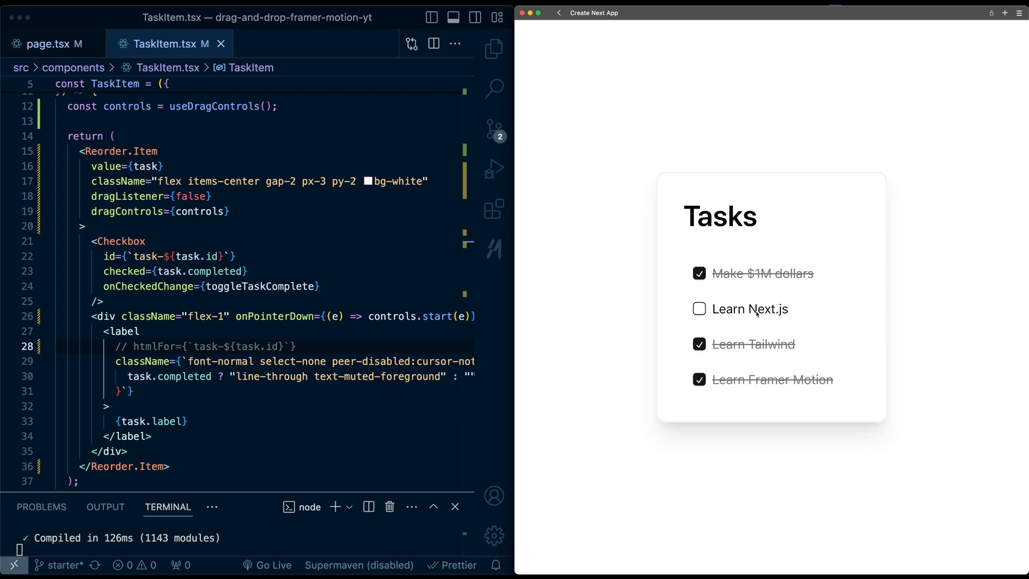
Drag Learn Next.js to the top and Make $1M dollars to the bottom
left_click_drag(751, 308, 750, 208)
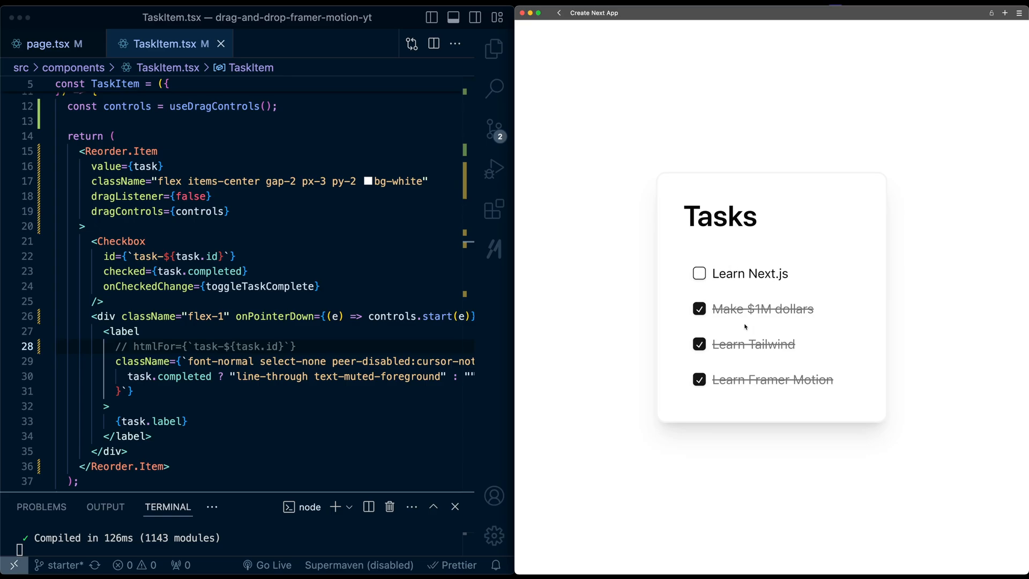
left_click_drag(761, 309, 762, 526)
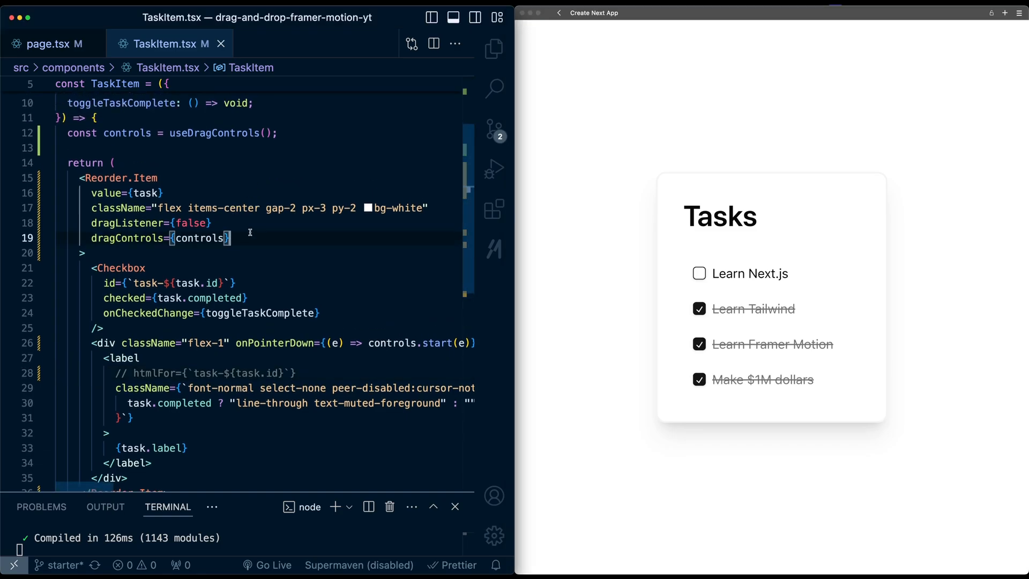
Add a container: MutableRefObject<null> prop and set dragConstraints={container} on Reorder.Item
type("dragConstraints={")
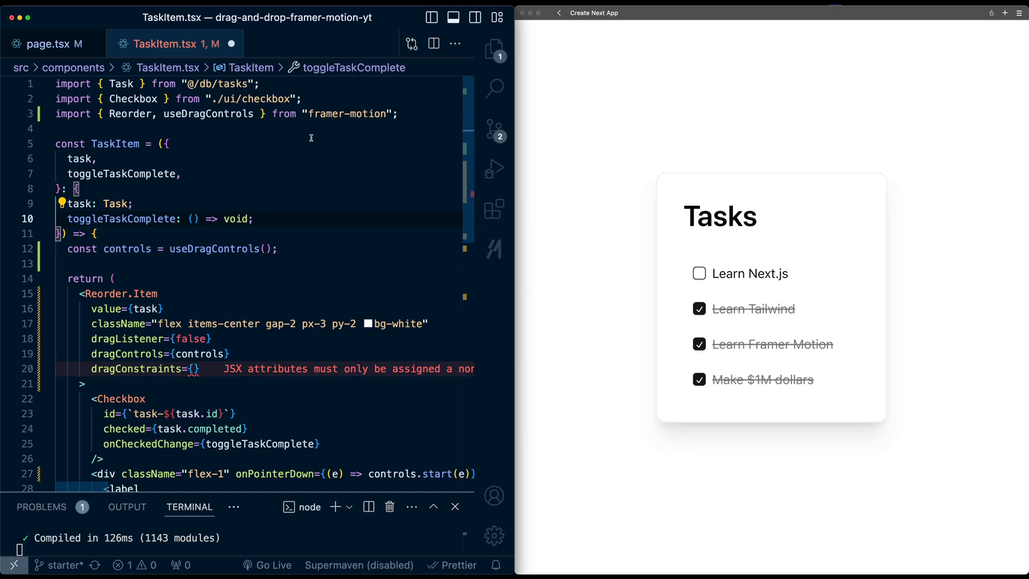
type("container:")
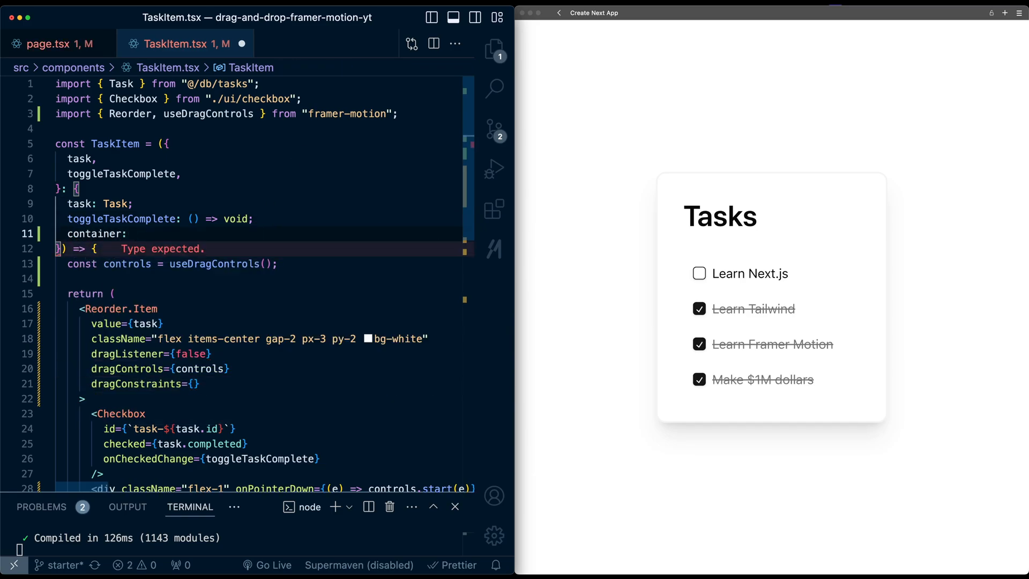
type("MutableRe")
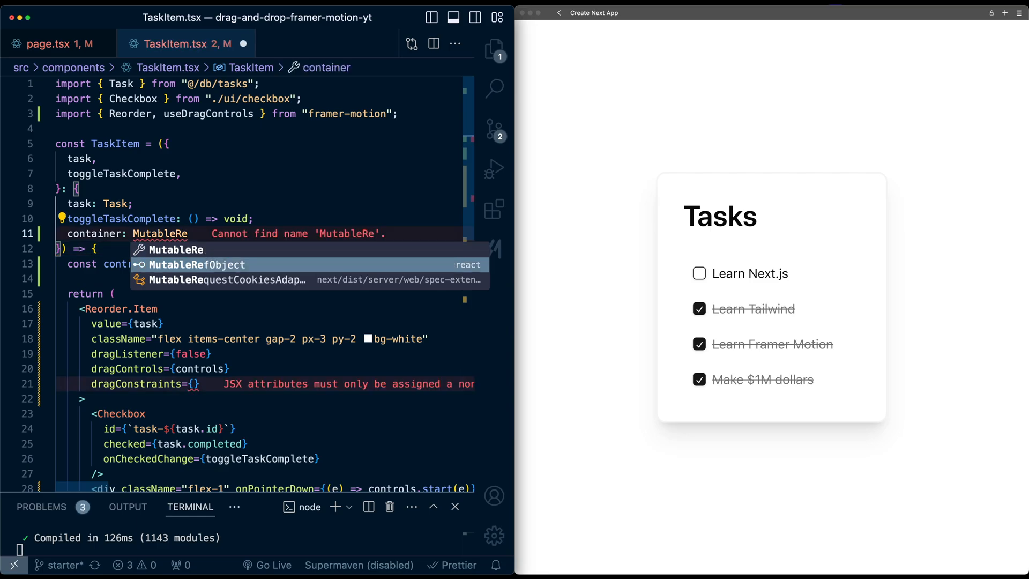
left_click(190, 264)
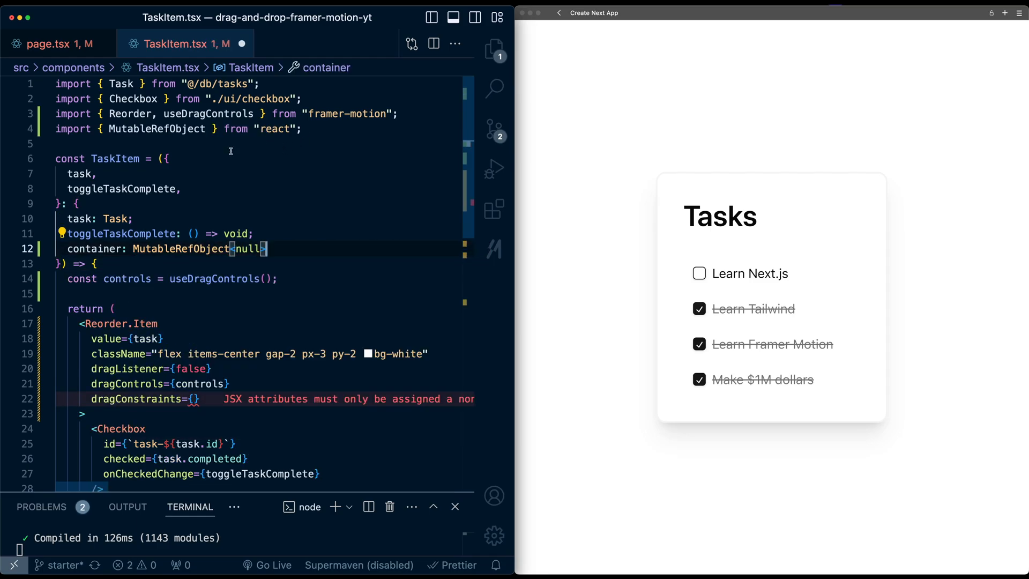
type("container")
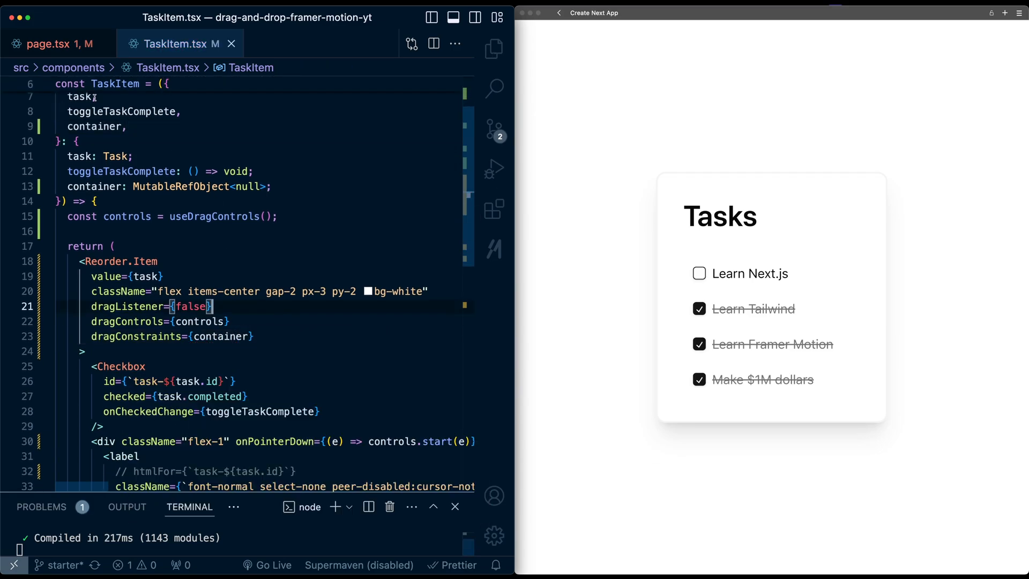
left_click(51, 43)
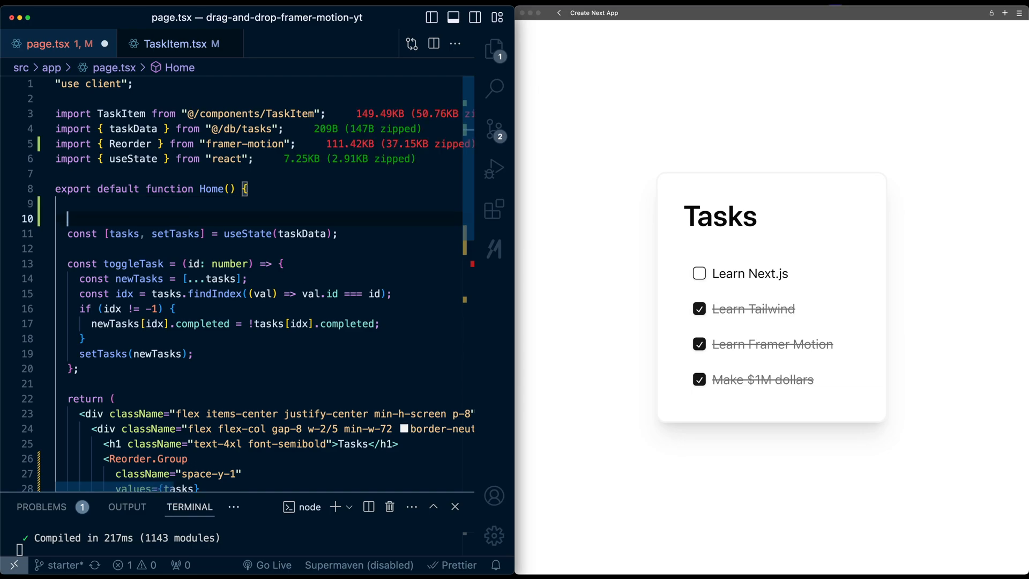
Declare const container = useRef(null), set ref={container} on Reorder.Group, and pass container={container} to TaskItem
type("const containe")
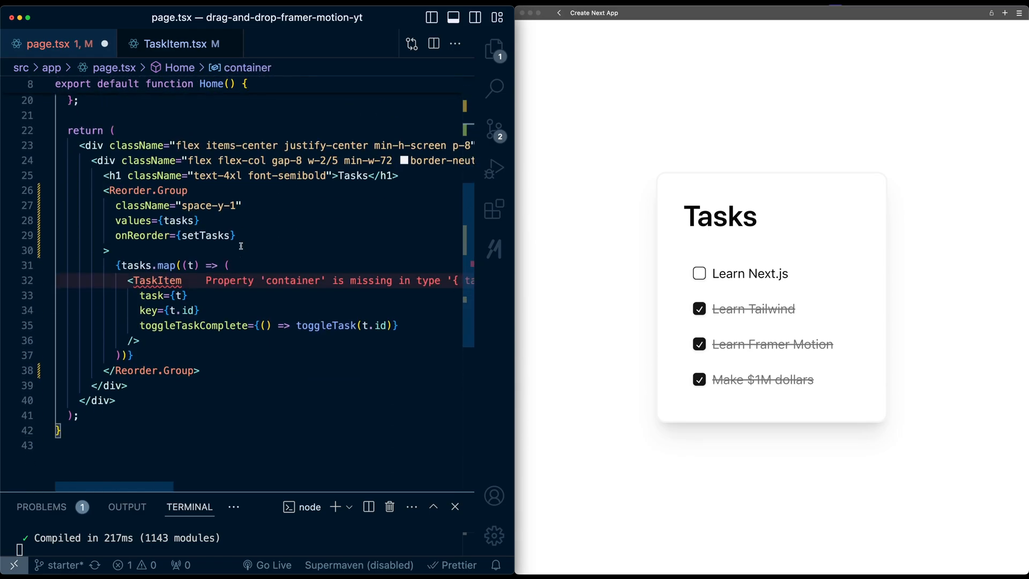
type("ref={")
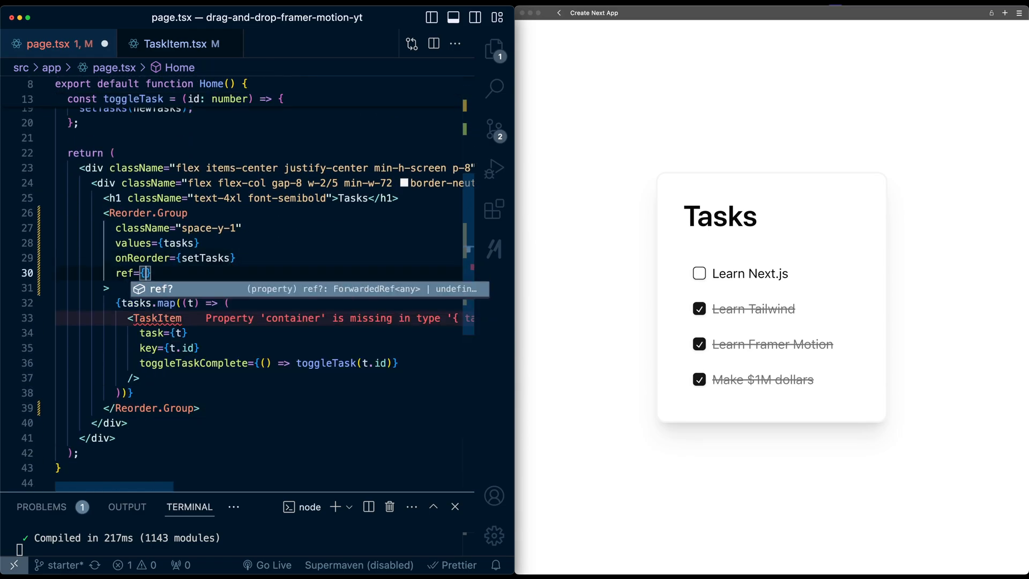
type("container")
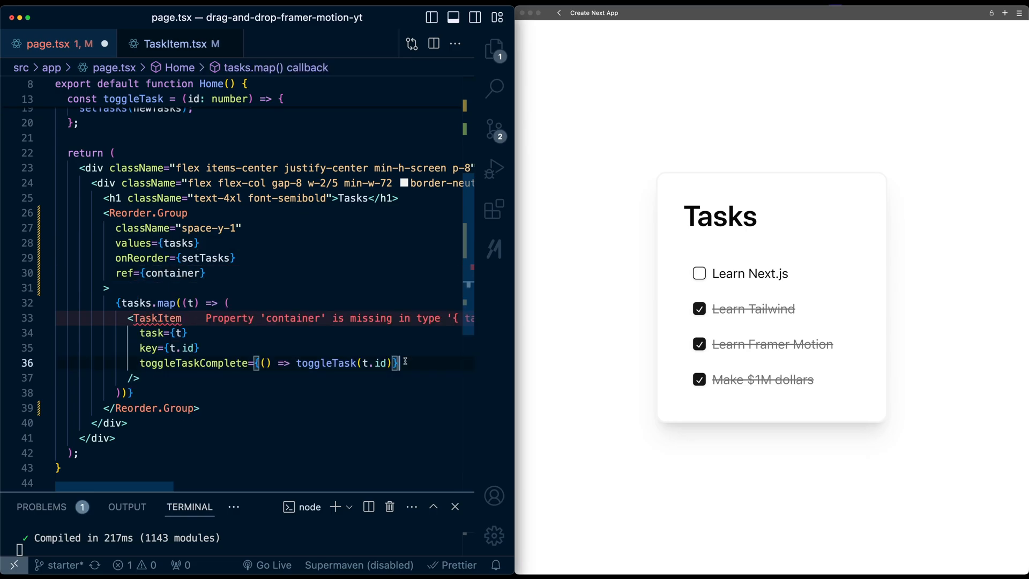
type("container={container}")
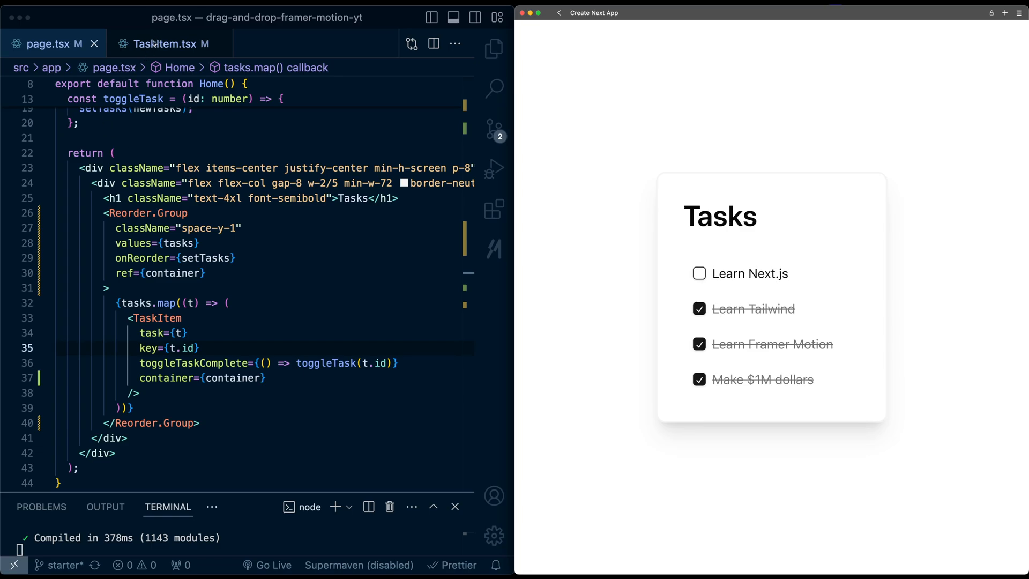
Add dragElastic={0.1} to Reorder.Item in TaskItem.tsx and test dragging in the browser
left_click(167, 44)
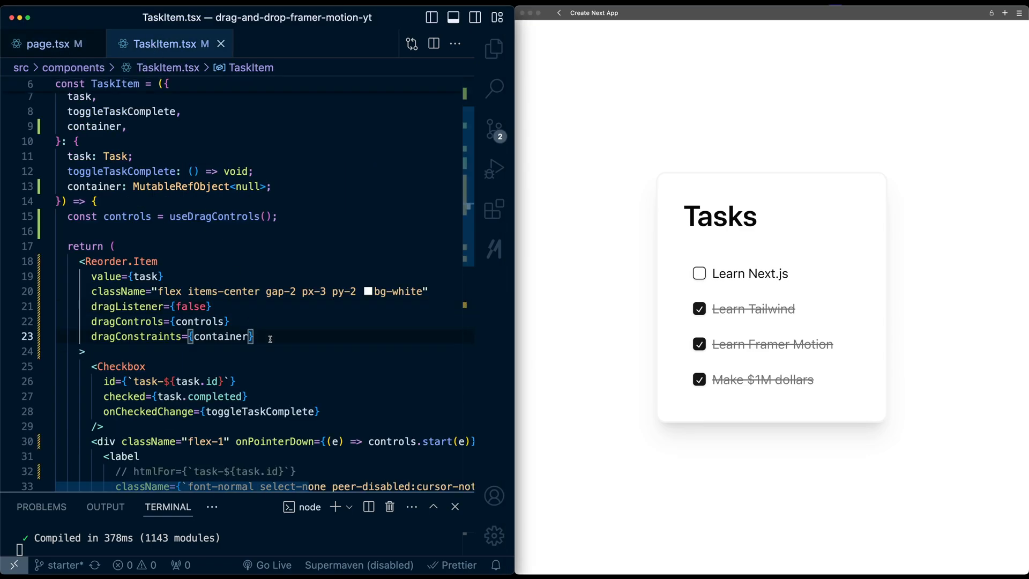
type("dragElastic={")
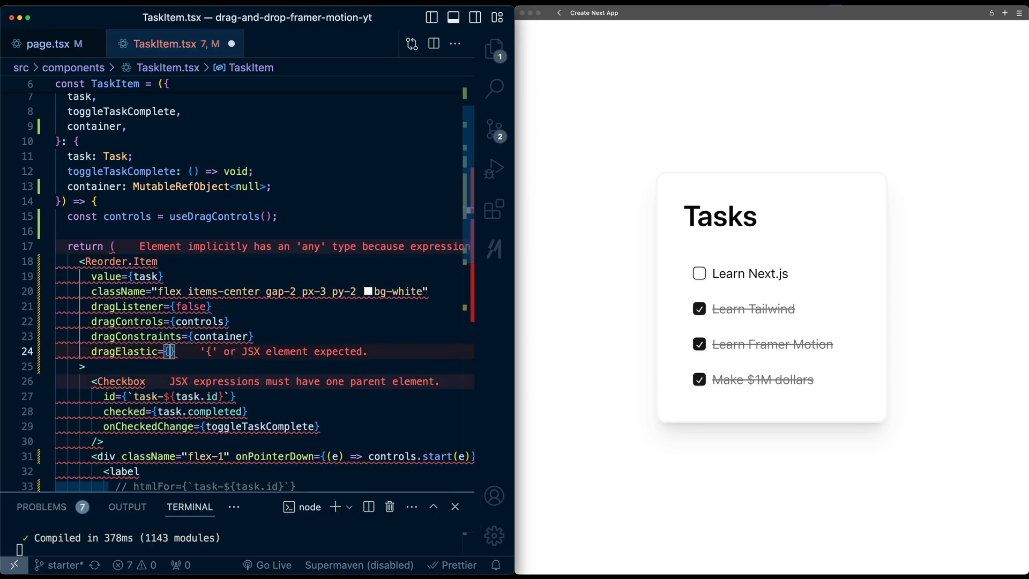
type("0.1")
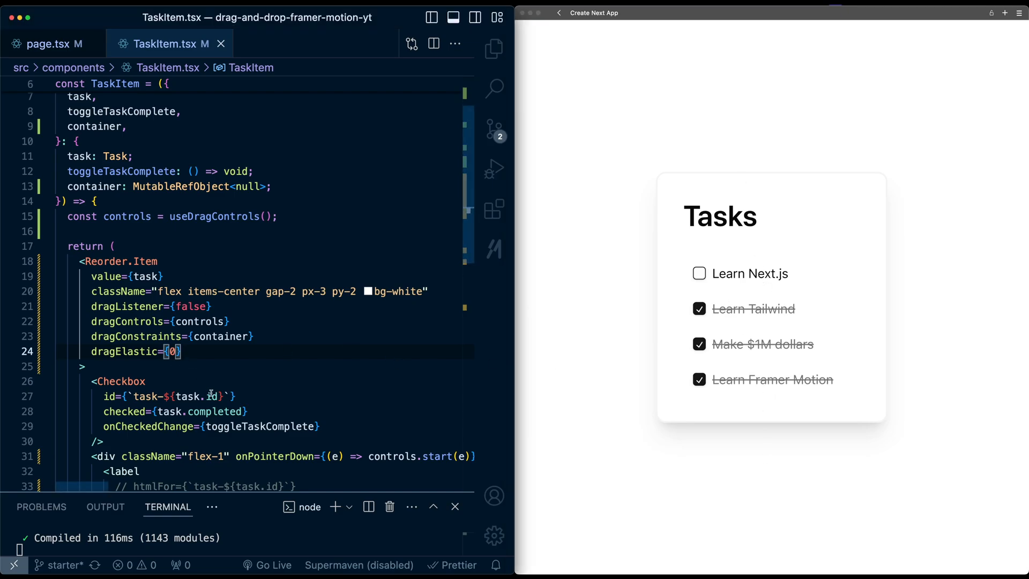
type("0.1")
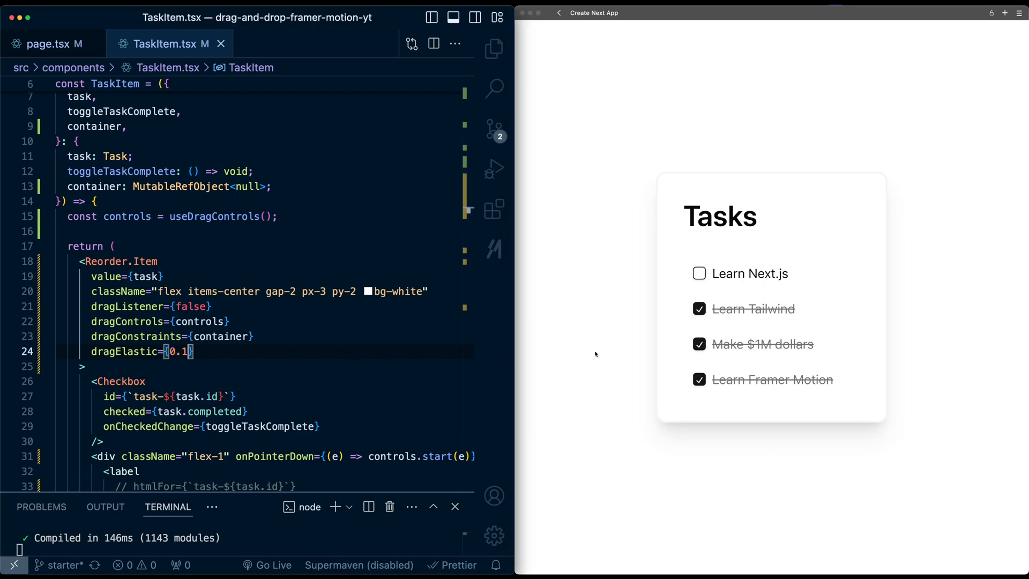